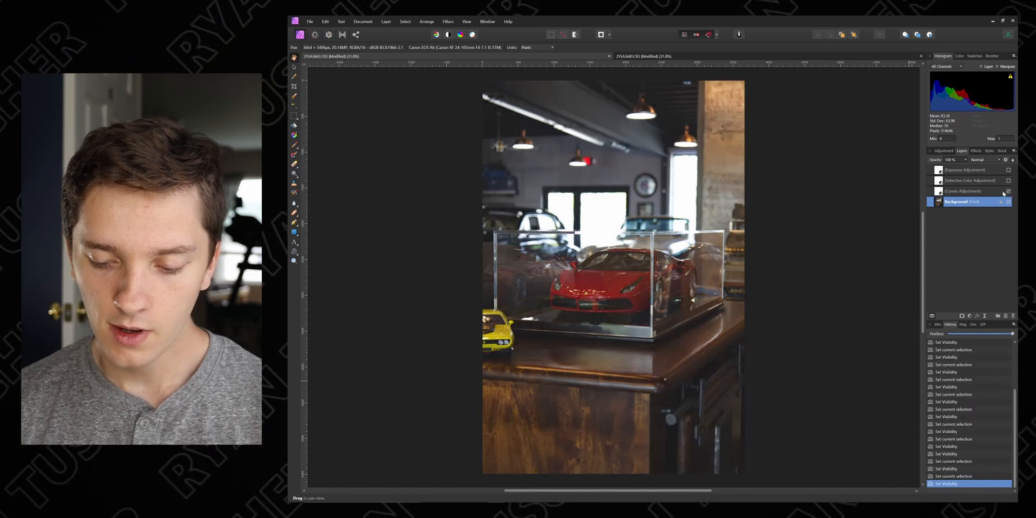
- Review the Curves adjustment settings, then highlight the Selective Color layer
left_click(965, 191)
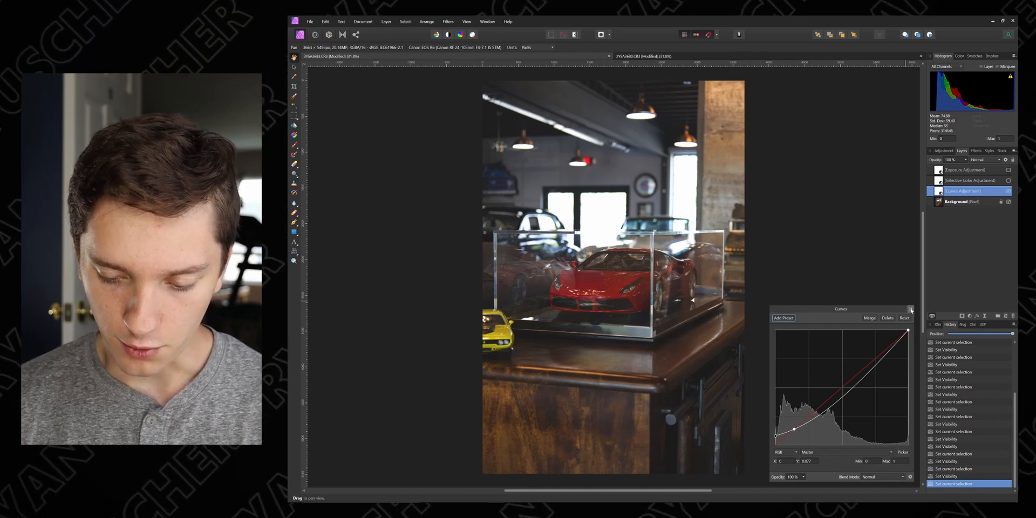
left_click(910, 309)
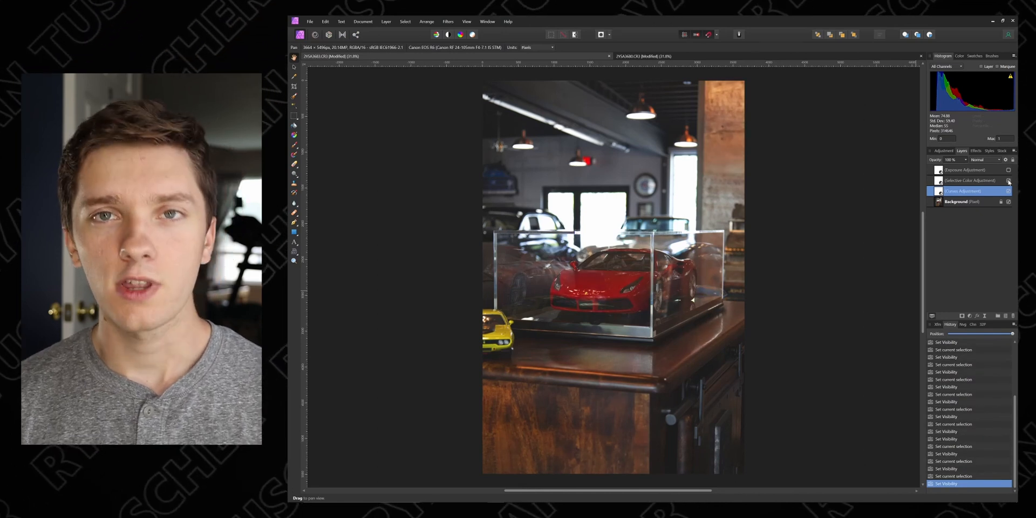
left_click(968, 181)
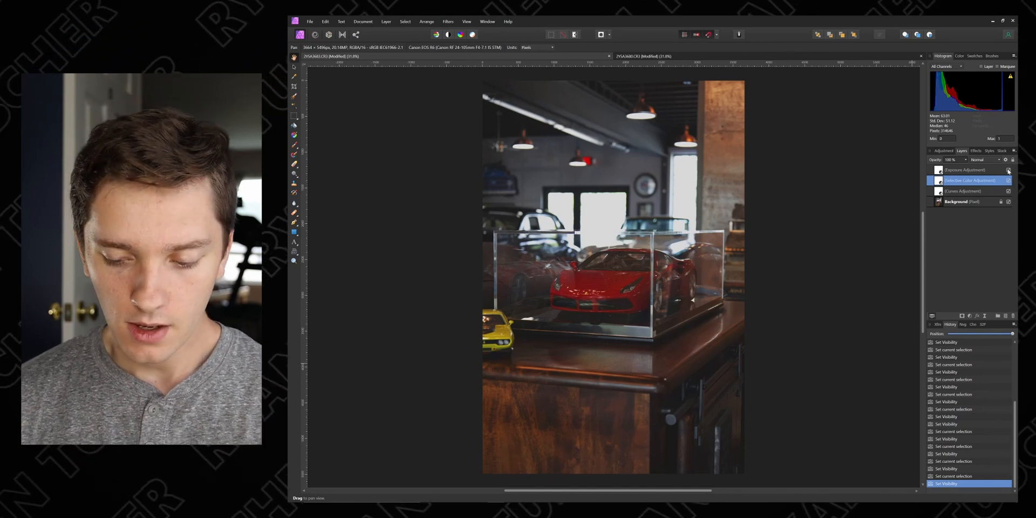
- Select all three adjustment layers and reach Export LUT from the Document menu
left_click(965, 170)
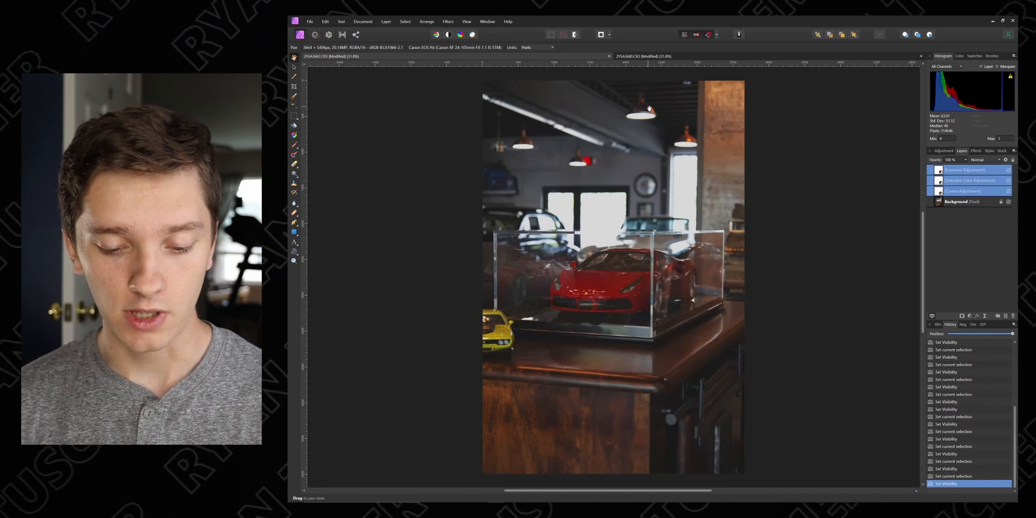
mouse_move(822, 197)
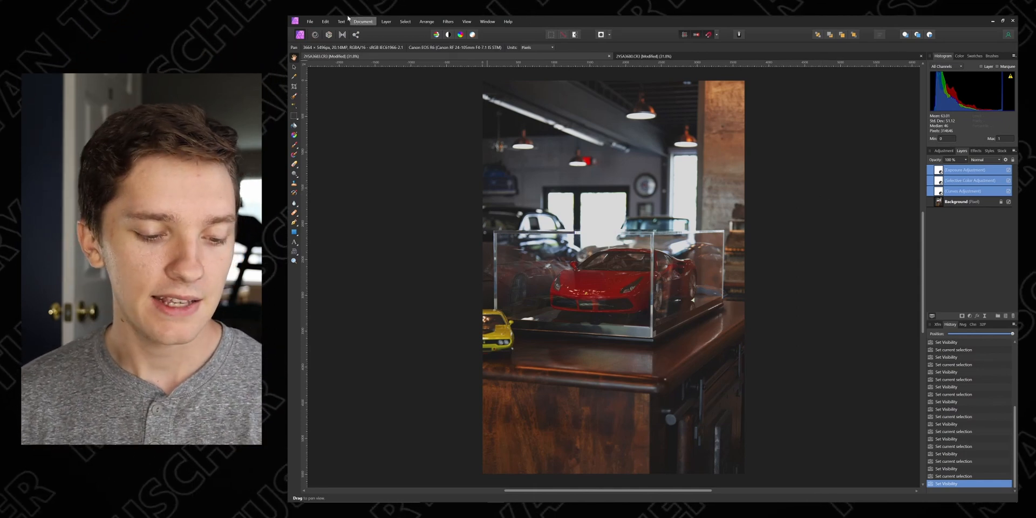
left_click(309, 21)
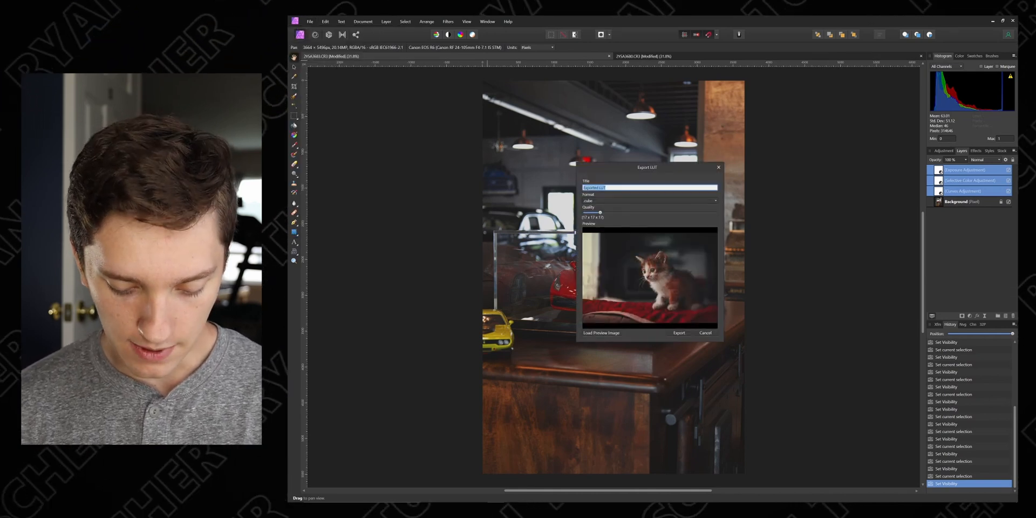
- Export the combined adjustments as a LUT titled 'Redwood' in .cube format
type("Redwood")
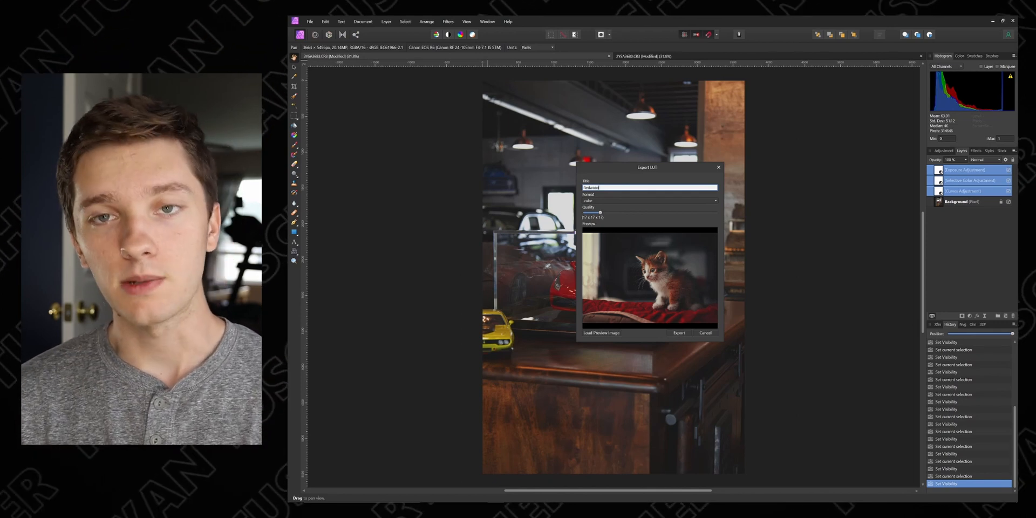
left_click(649, 201)
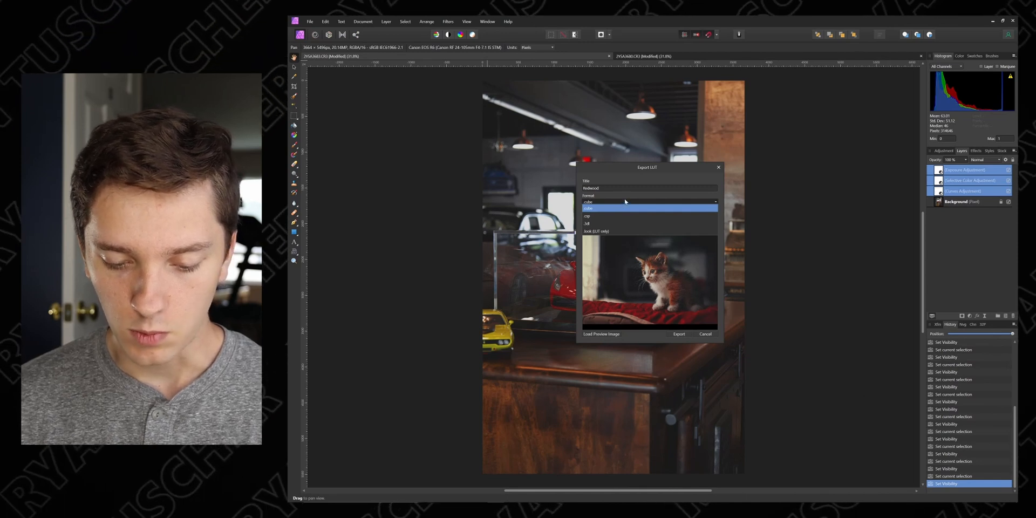
left_click(588, 207)
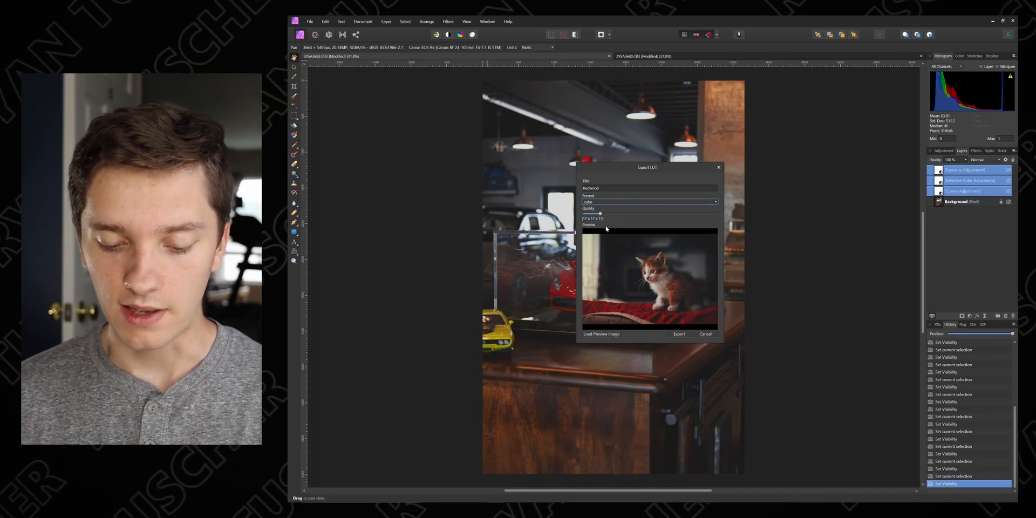
mouse_move(597, 220)
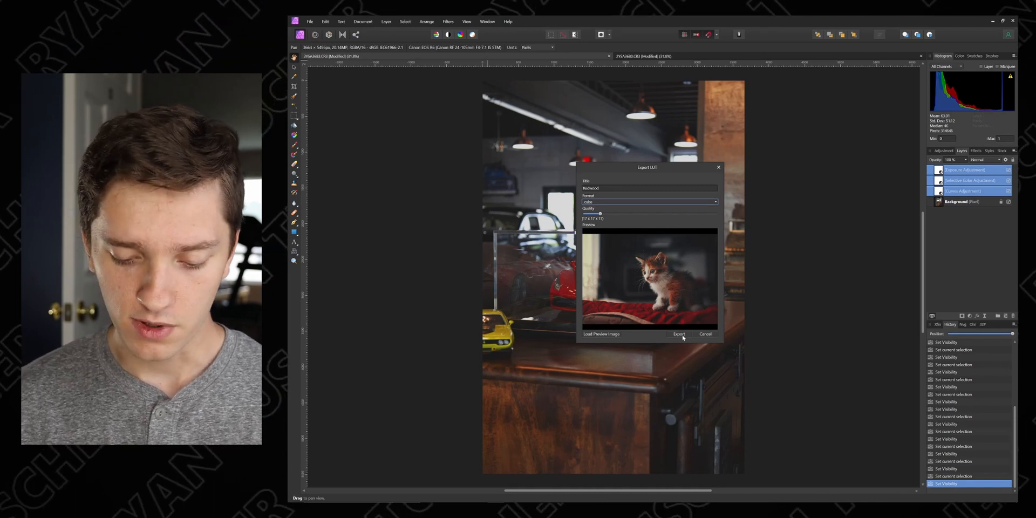
left_click(704, 335)
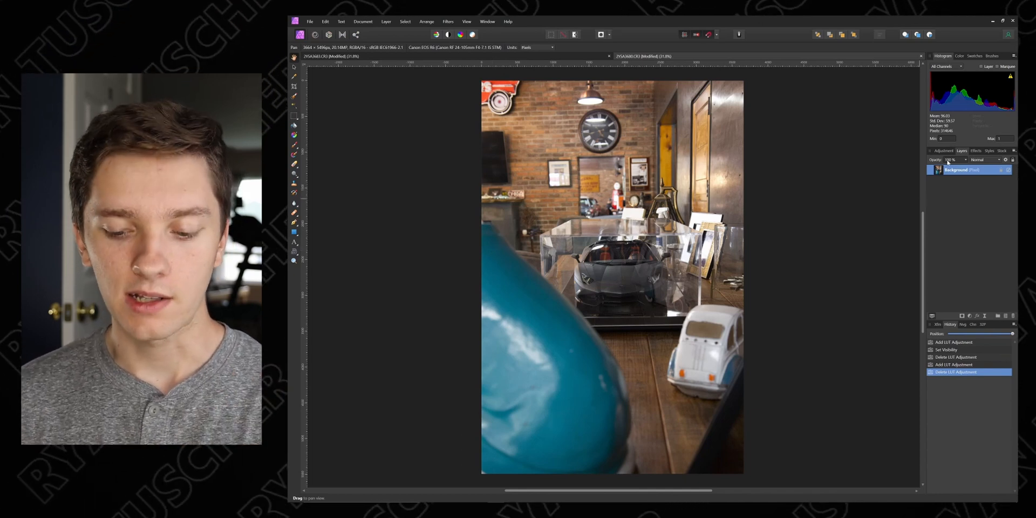
- Import the Redwood LUT into the custom LUT presets and apply it to the photo
left_click(943, 151)
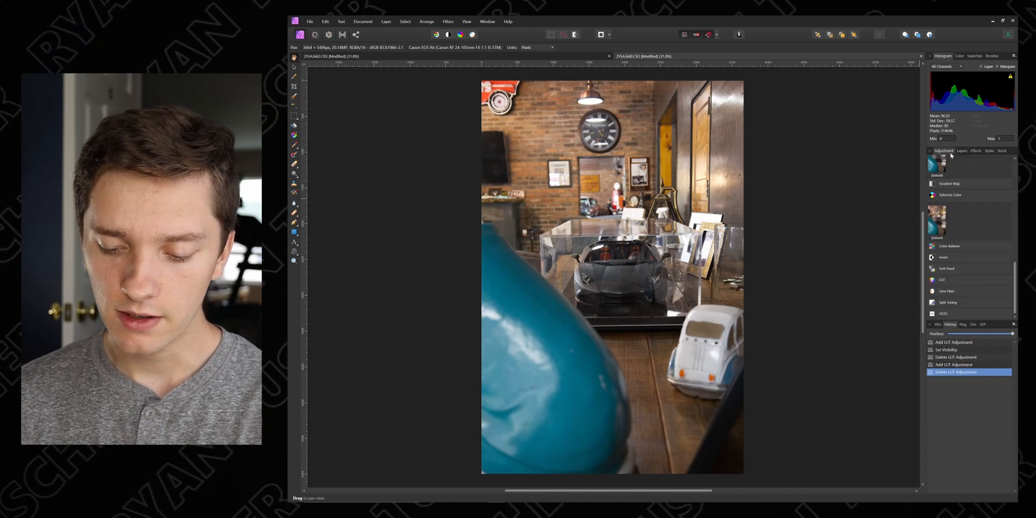
left_click(940, 201)
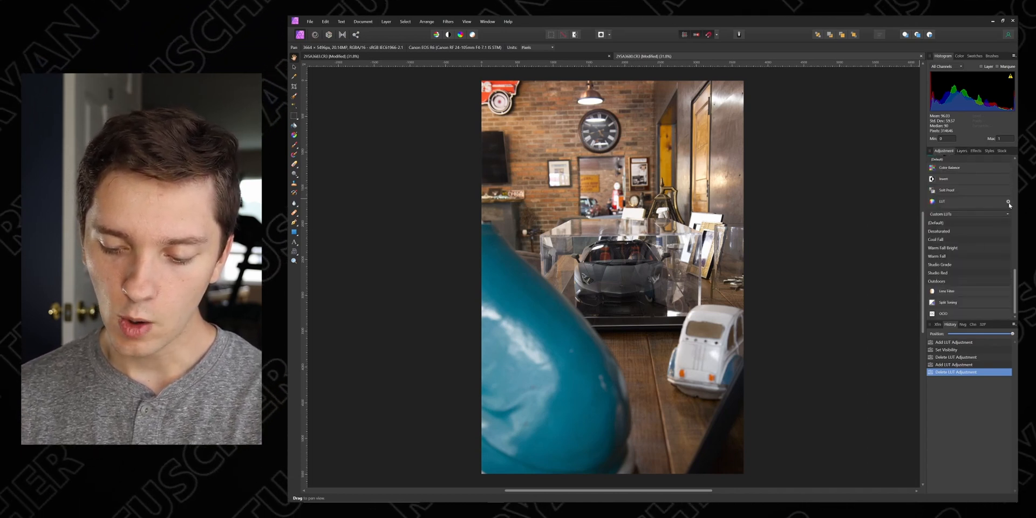
left_click(1009, 202)
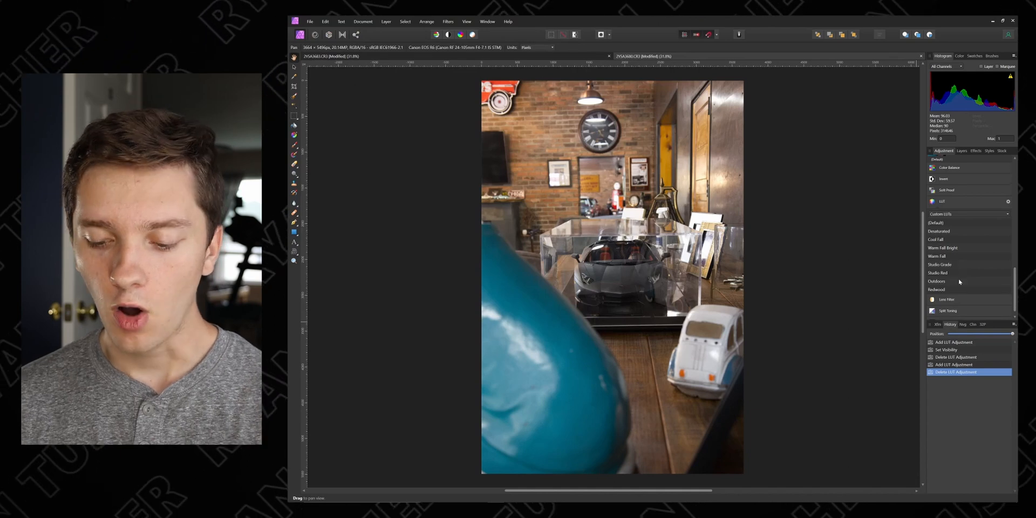
left_click(935, 290)
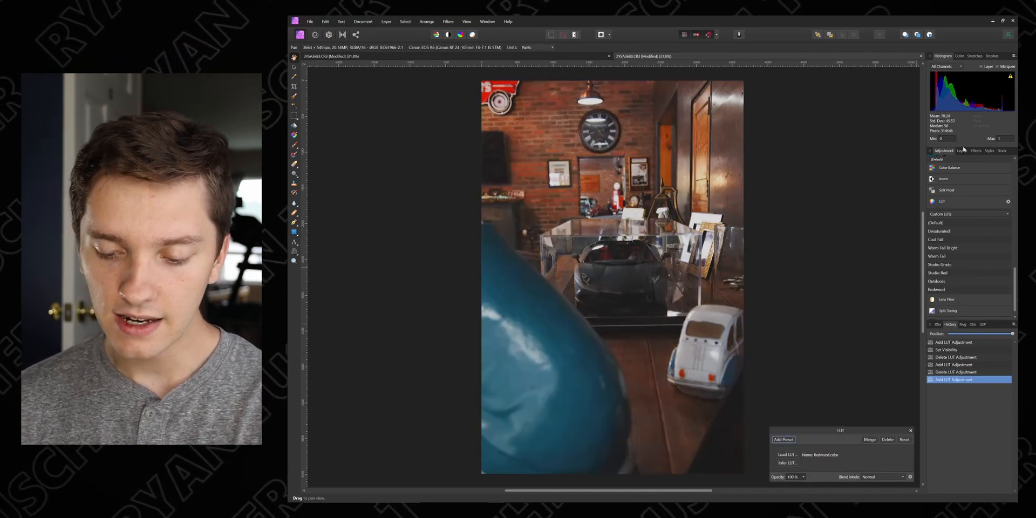
- Show the layer stack with the new Redwood LUT adjustment layer above the background
left_click(961, 151)
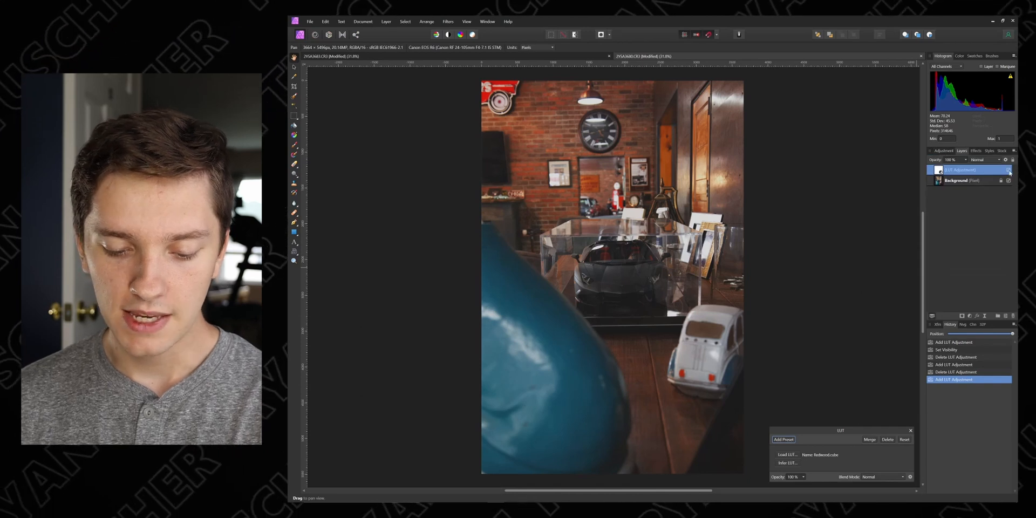